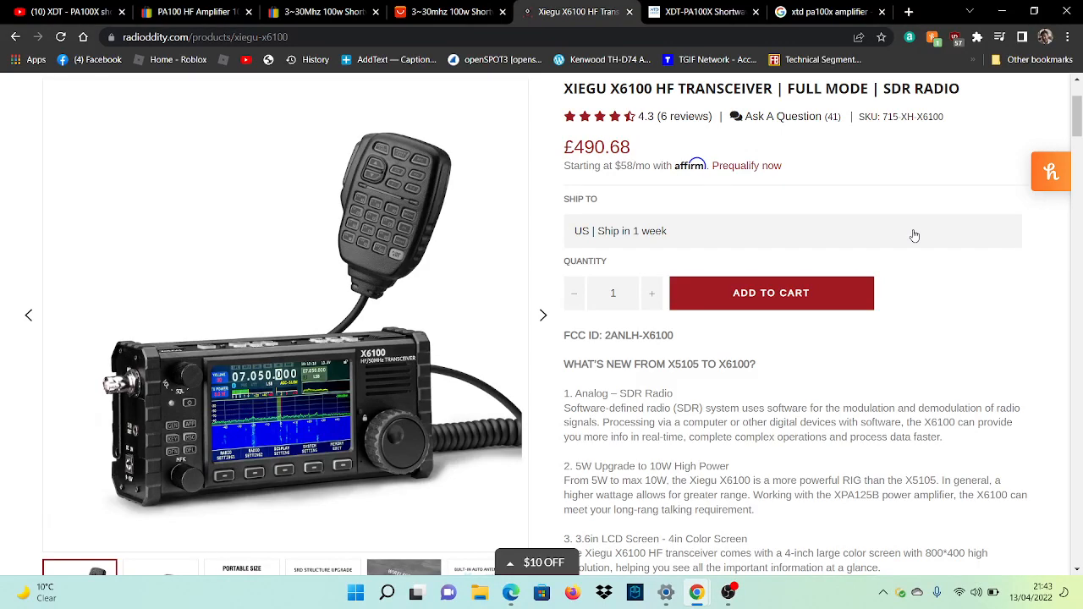
# Scroll down the Xiegu X6100 listing on the Radioddity store.
pyautogui.scroll(-3)
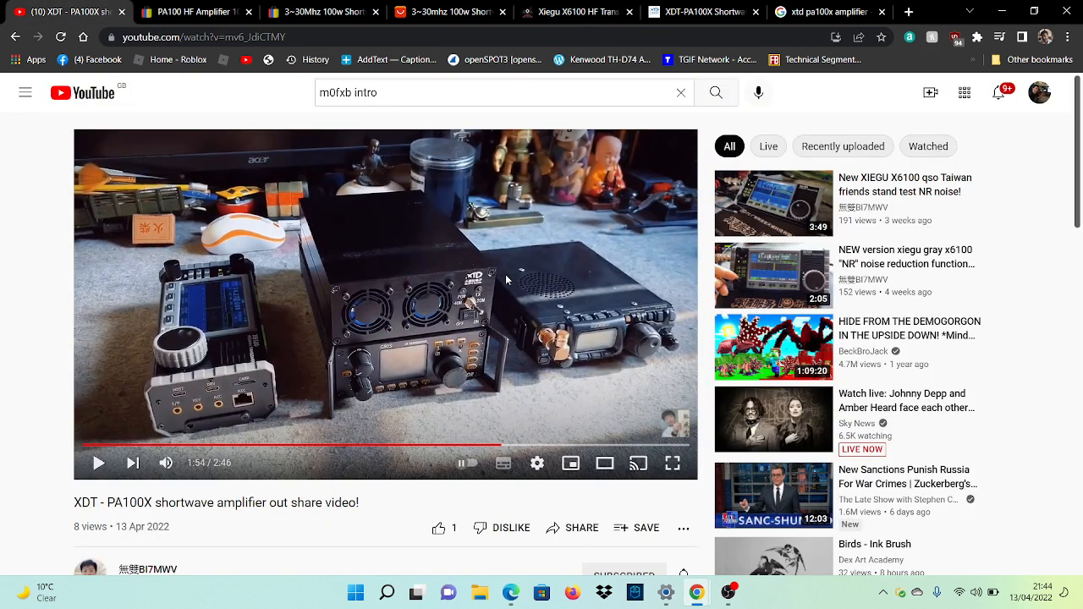
# Play the PA100X video to the amplifier close-up, pause it, then switch to the eBay PA100 listing.
pyautogui.scroll(-3)
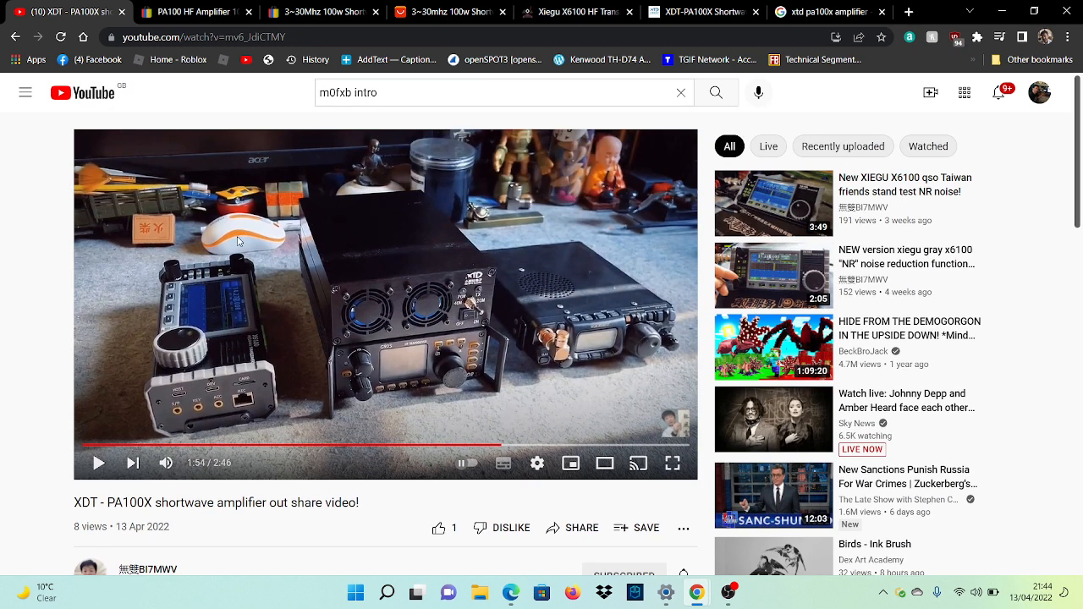
pyautogui.moveTo(345, 383)
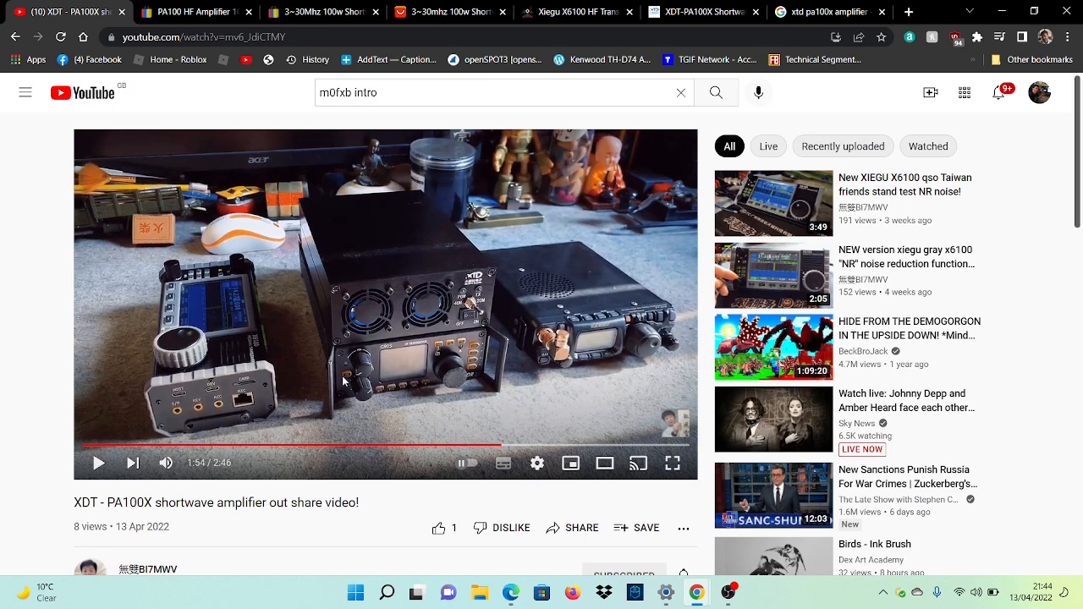
pyautogui.moveTo(543, 232)
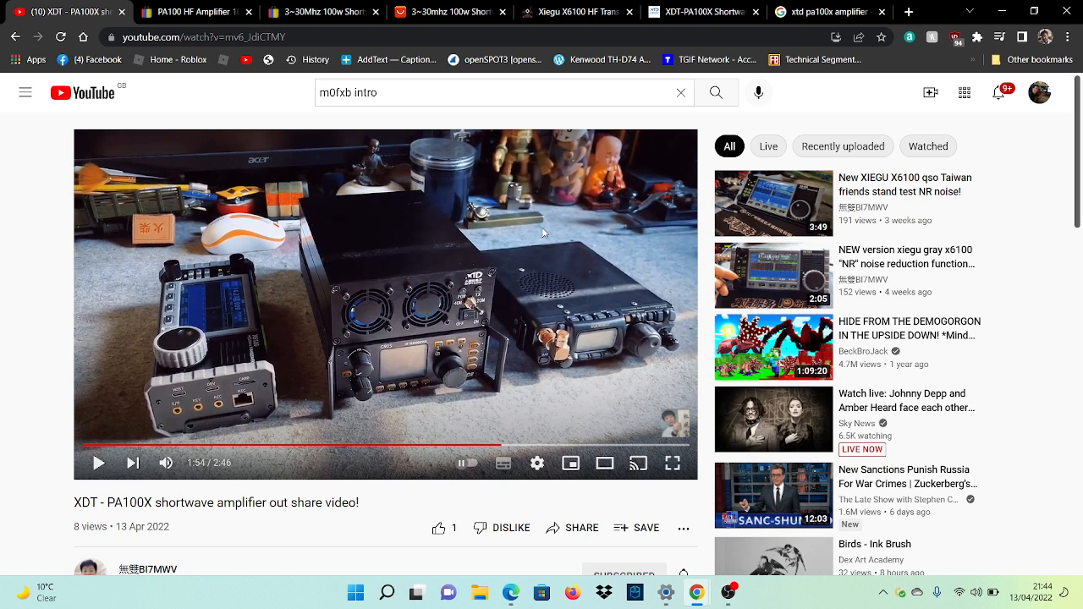
pyautogui.moveTo(396, 233)
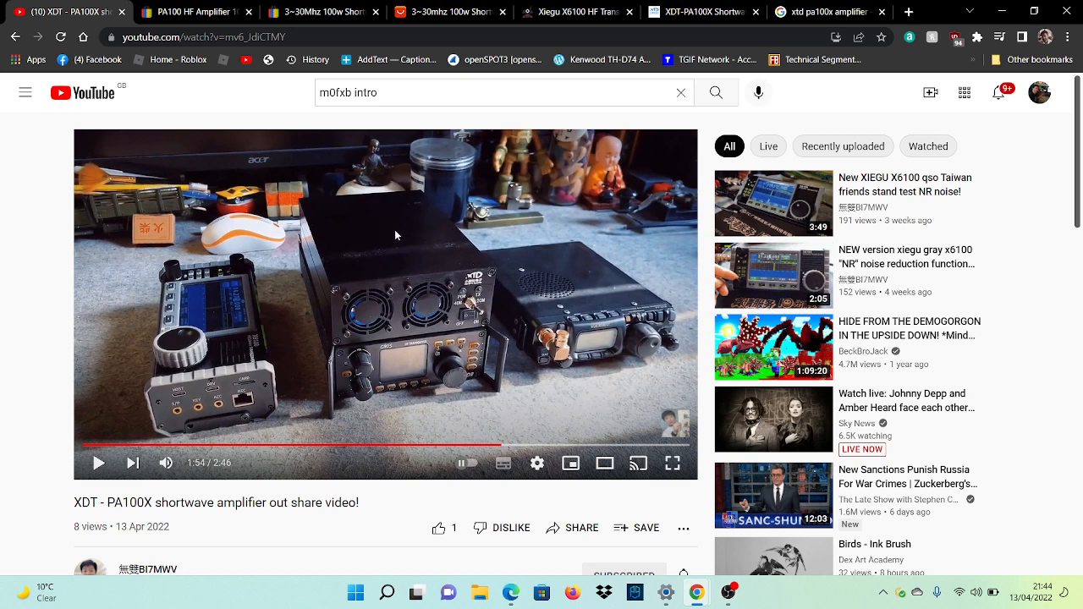
pyautogui.moveTo(73, 515)
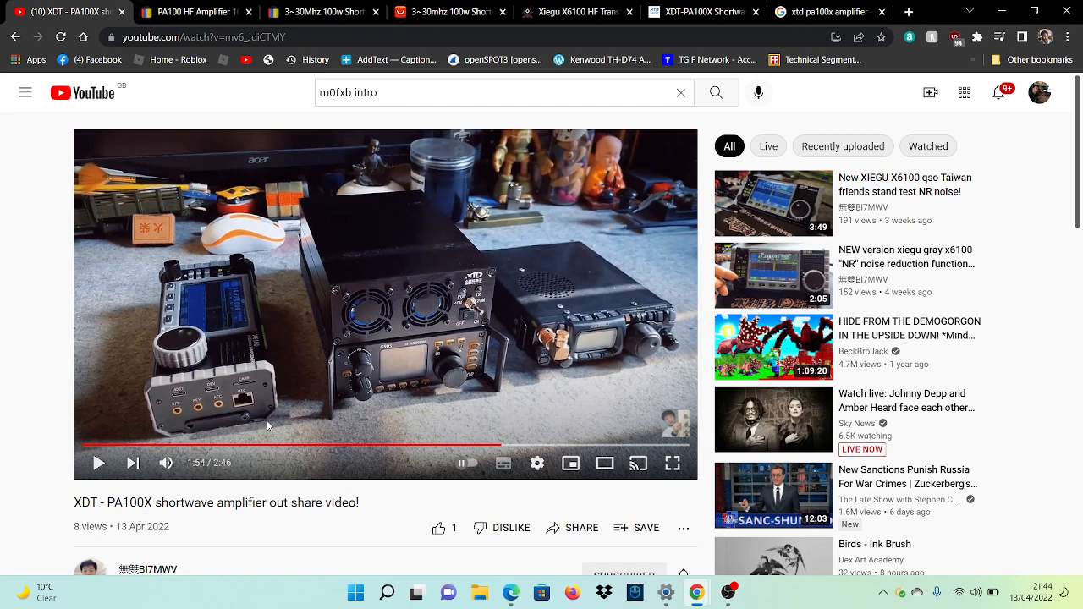
pyautogui.click(99, 463)
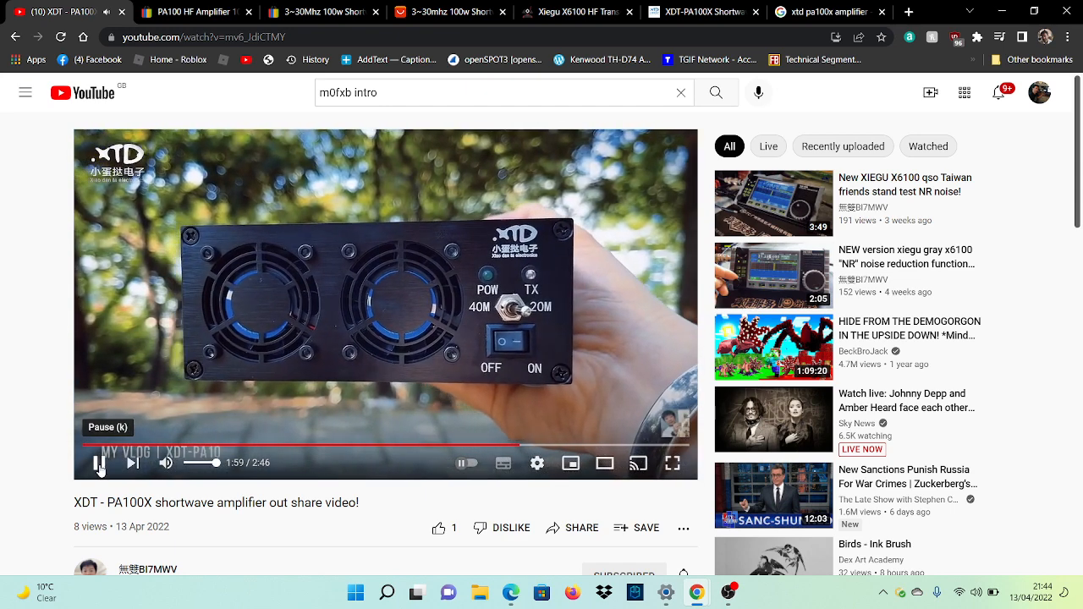
pyautogui.click(98, 463)
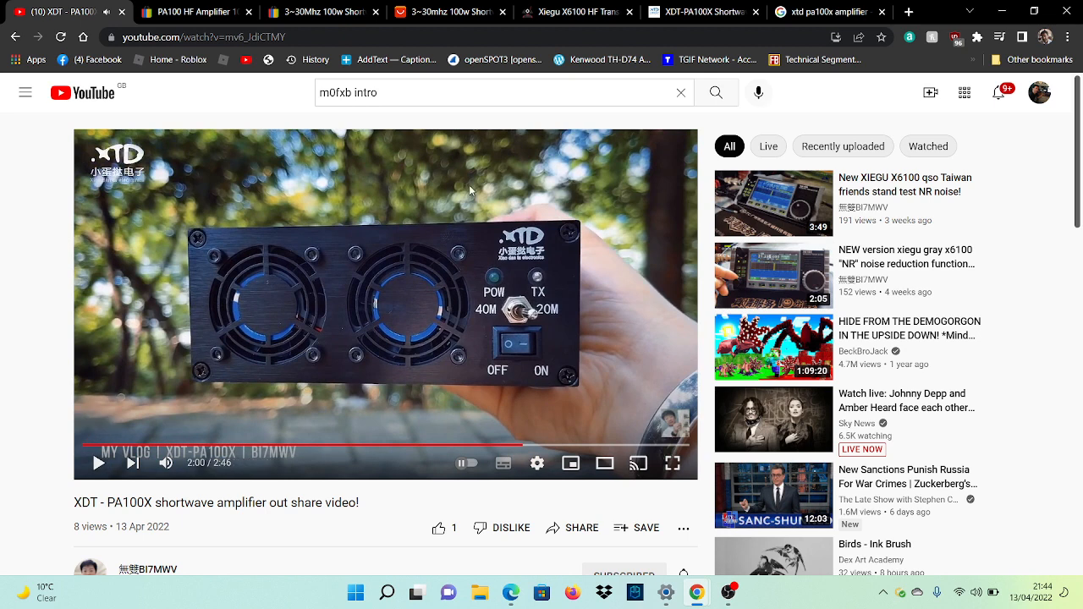
pyautogui.moveTo(528, 95)
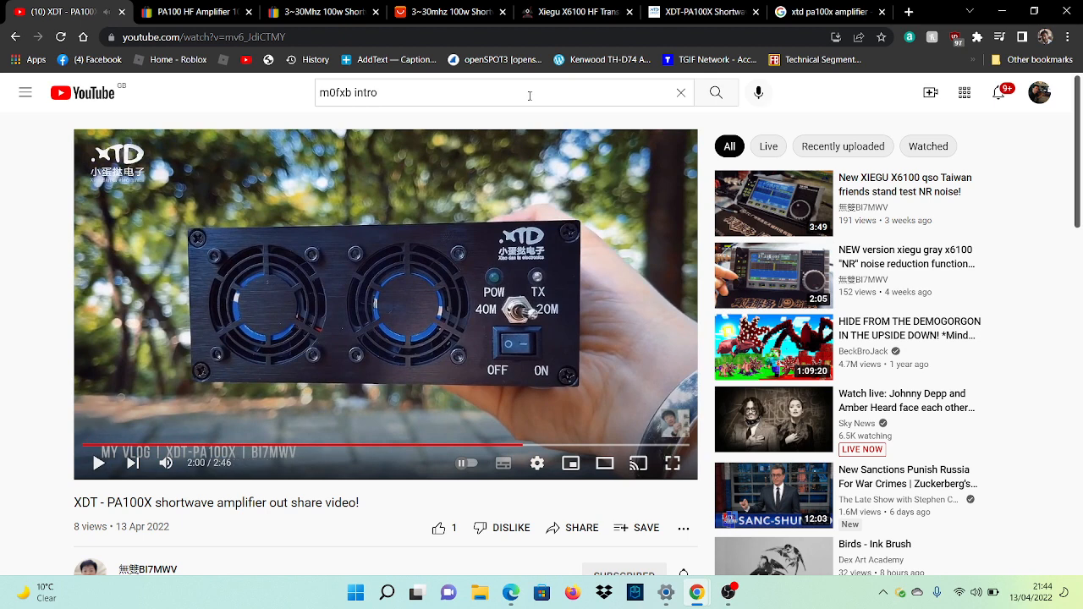
pyautogui.click(195, 13)
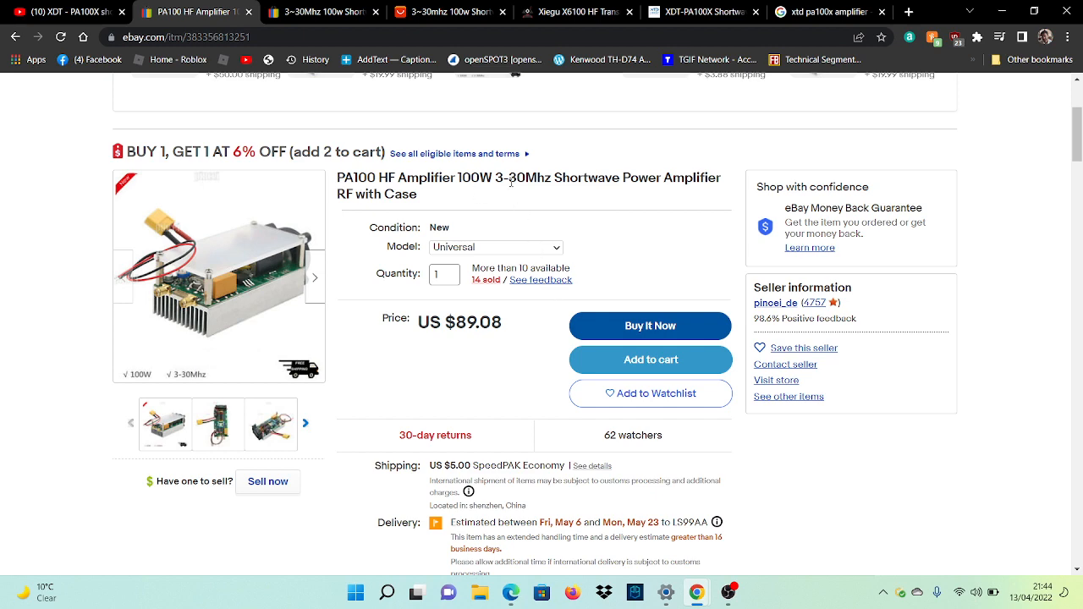
# Scroll down the eBay PA100 HF amplifier listing.
pyautogui.scroll(-3)
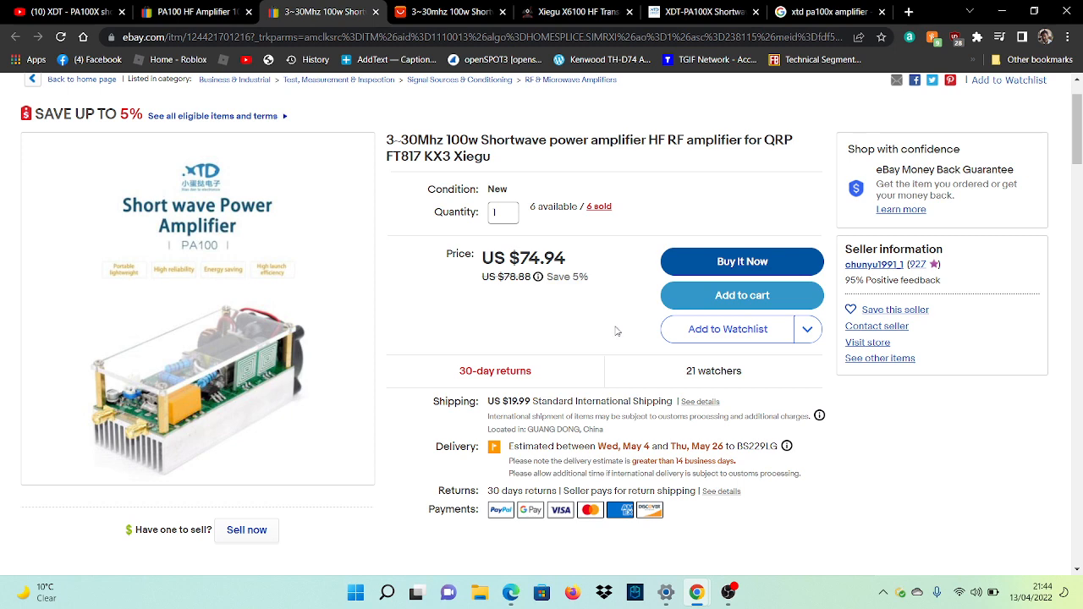
pyautogui.moveTo(250, 280)
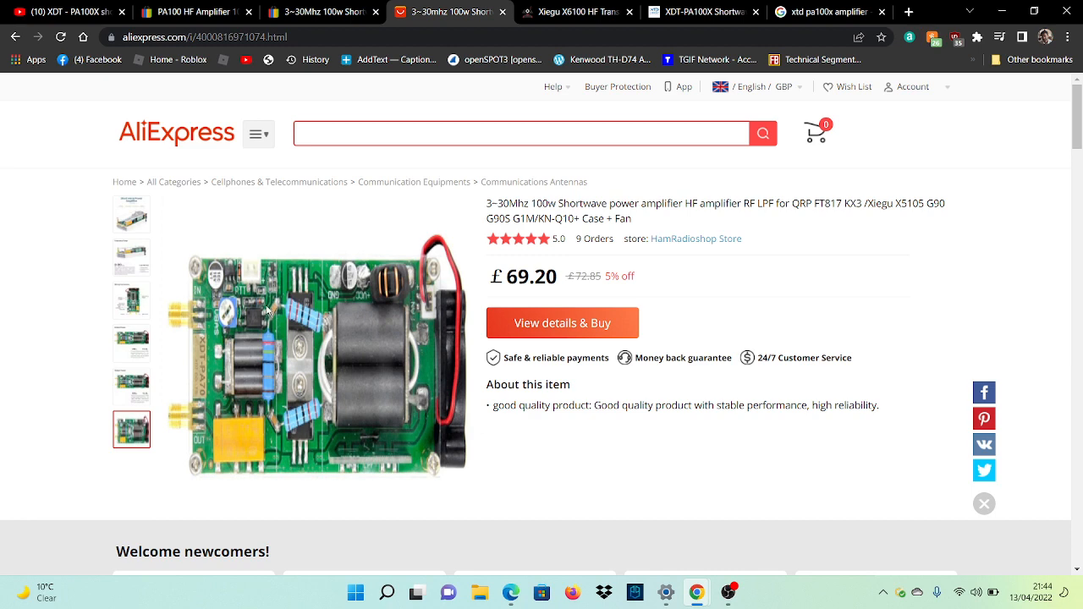
# Watch the amplifier demo video in the AliExpress gallery, briefly in full screen.
pyautogui.click(132, 213)
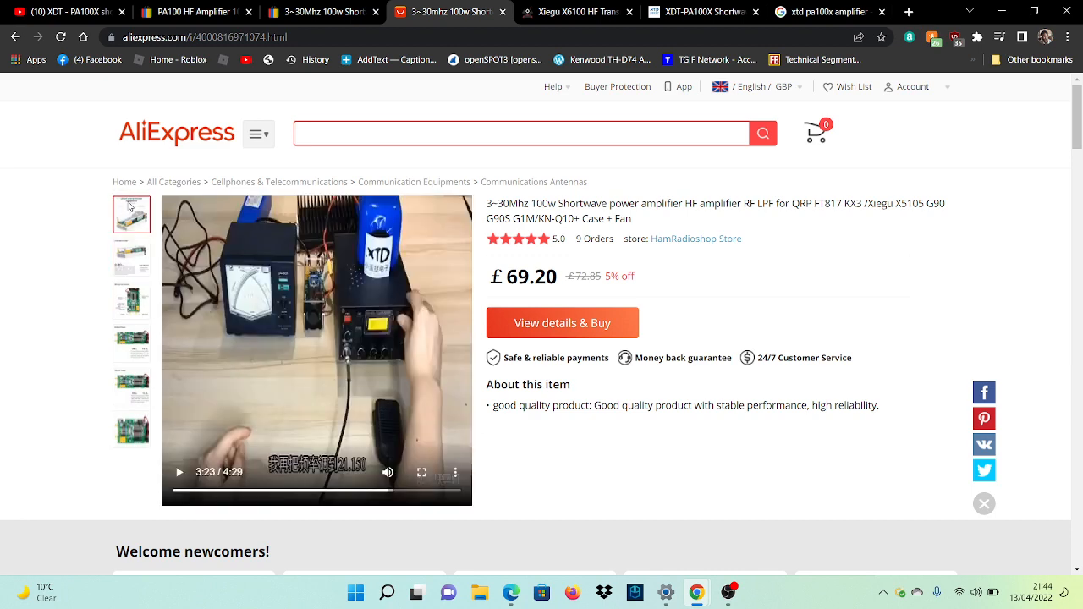
pyautogui.click(420, 472)
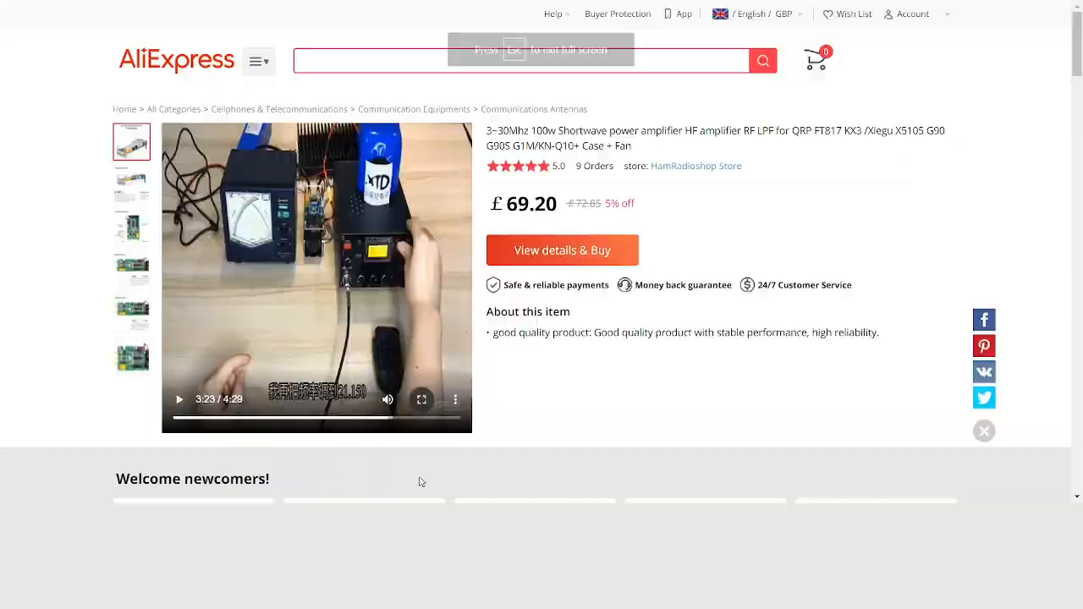
pyautogui.press('Escape')
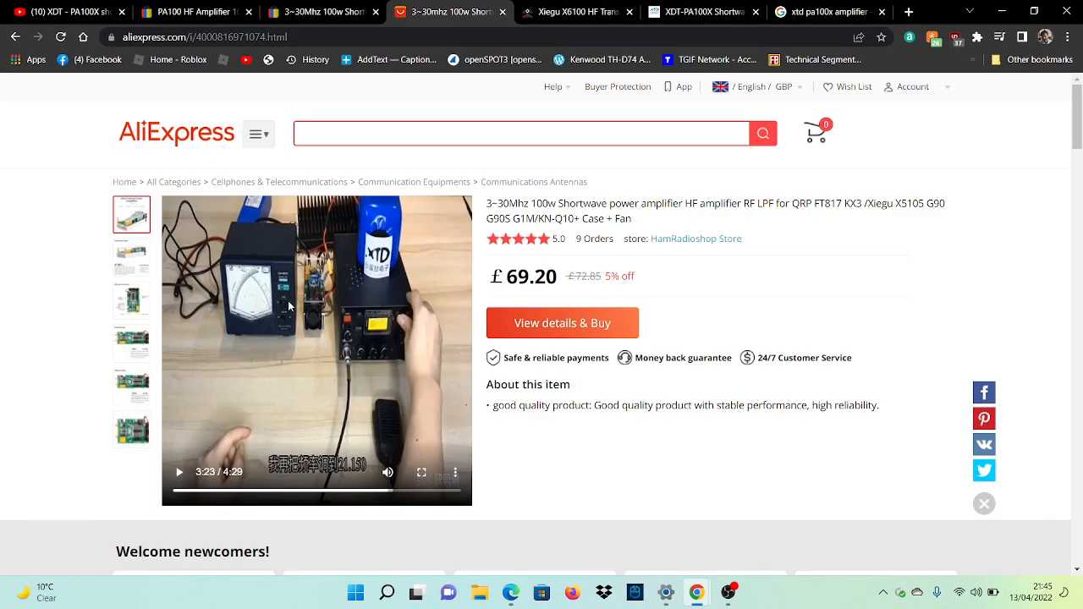
# View the wiring instructions and circuit board photos, then return to the Xiegu X6100 page.
pyautogui.click(132, 301)
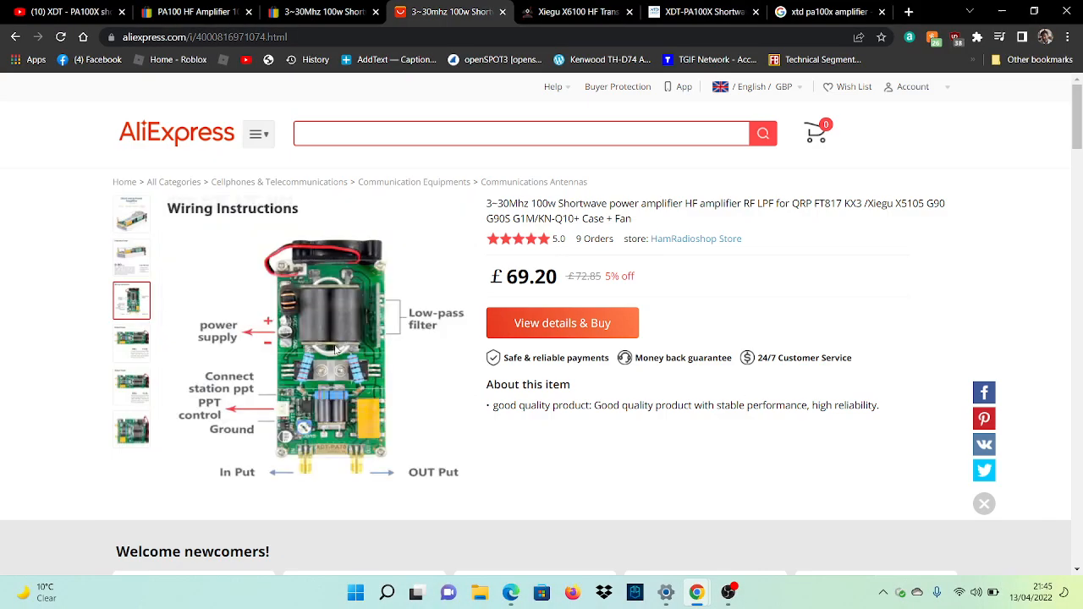
pyautogui.click(132, 428)
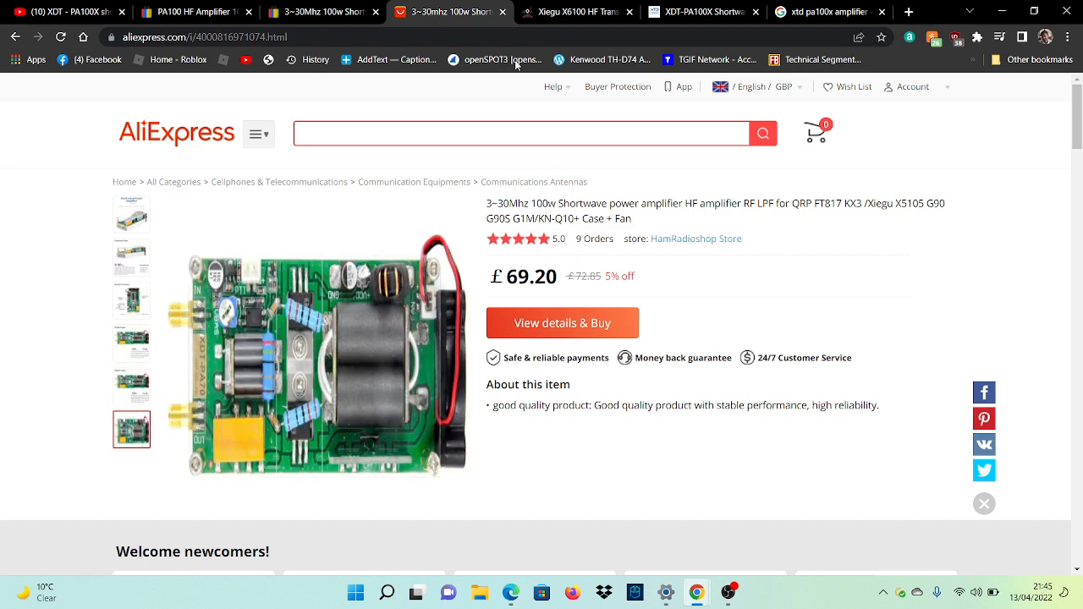
pyautogui.click(576, 14)
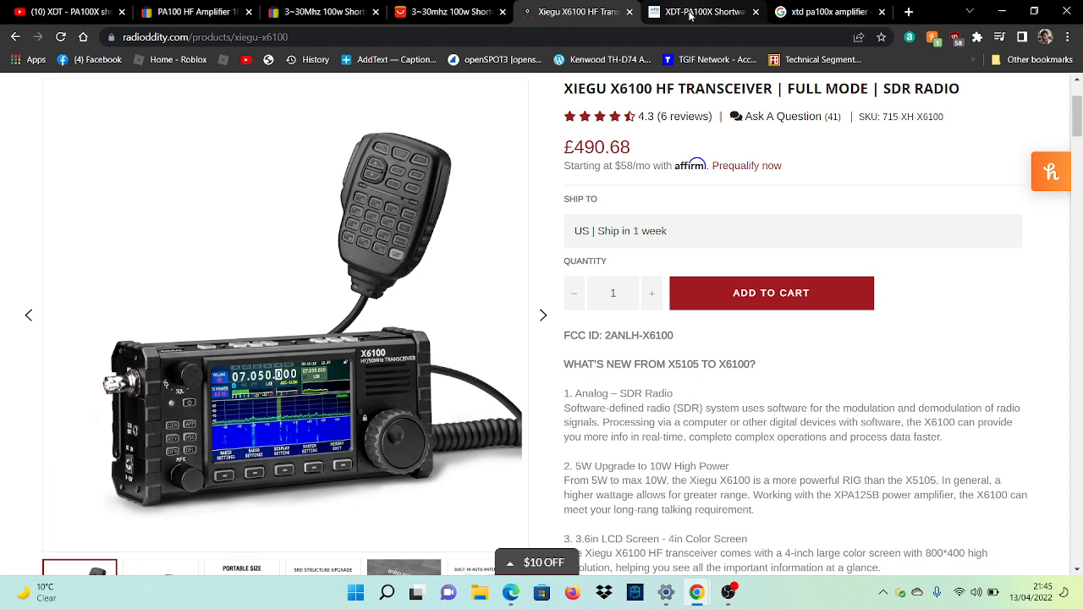
# Look through the XDT-PA100X manufacturer product page on xiaodanta.cn.
pyautogui.click(702, 12)
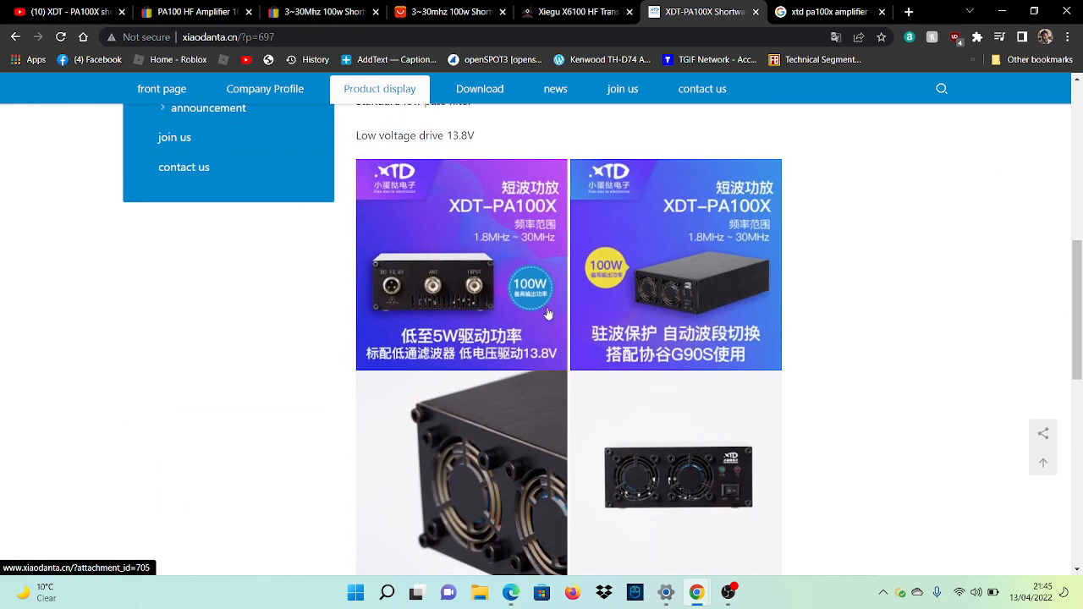
pyautogui.moveTo(521, 220)
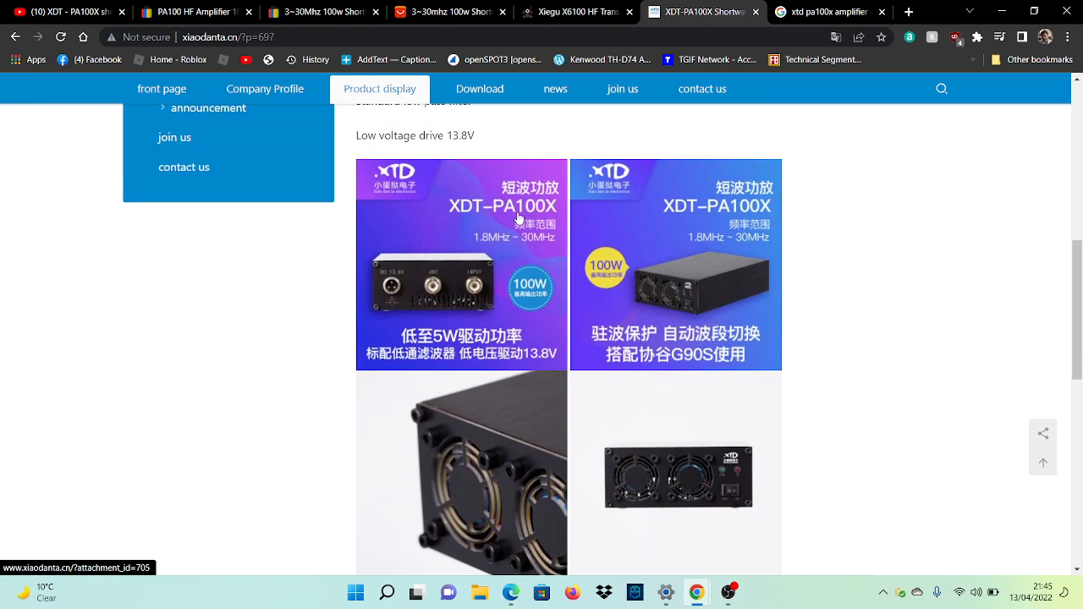
pyautogui.scroll(-3)
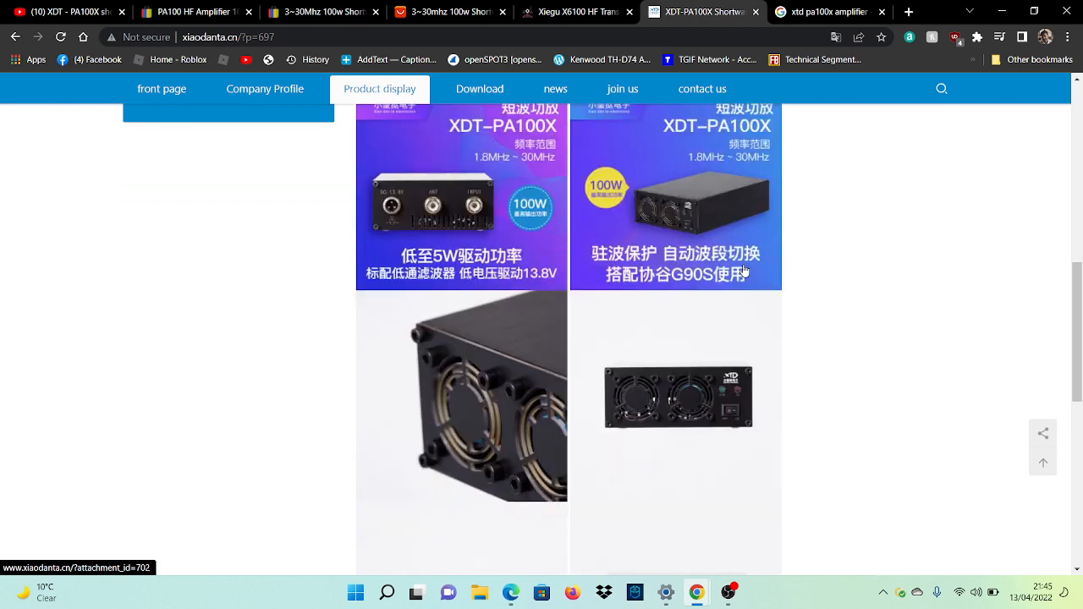
pyautogui.scroll(-3)
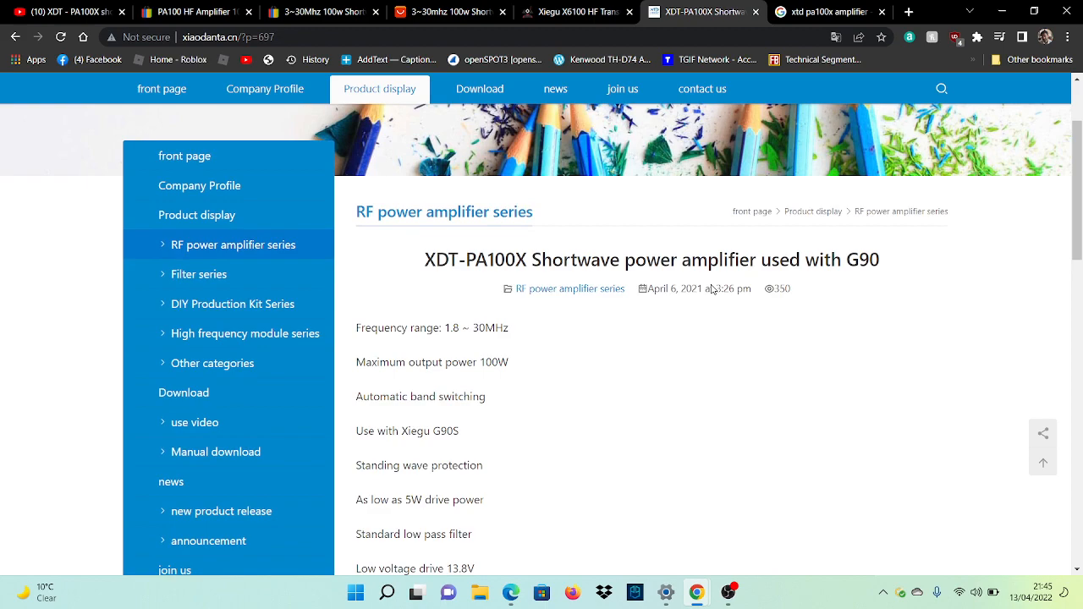
pyautogui.scroll(-3)
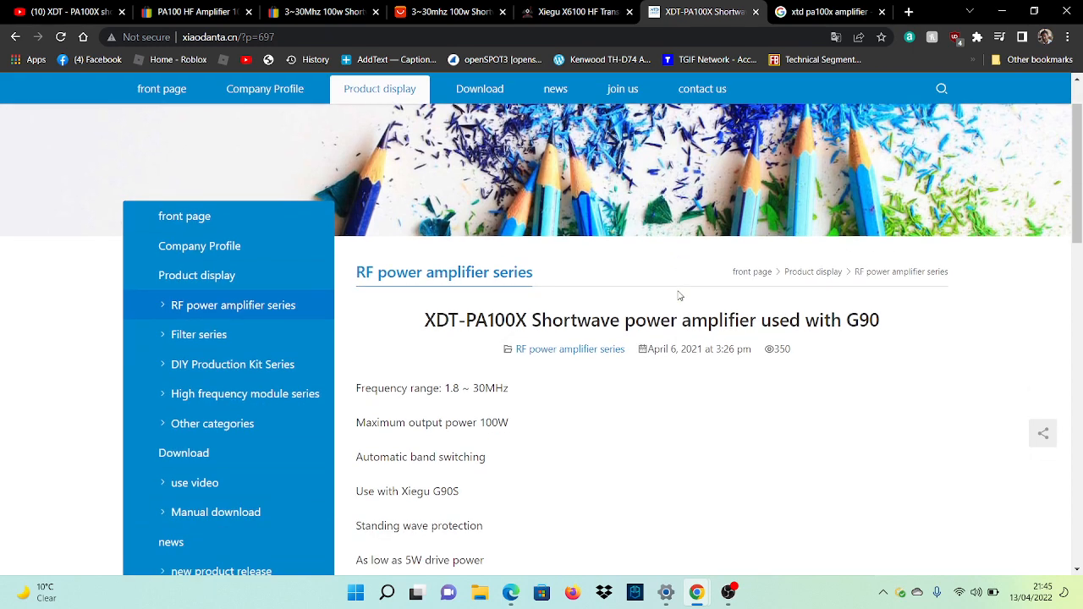
pyautogui.moveTo(1008, 76)
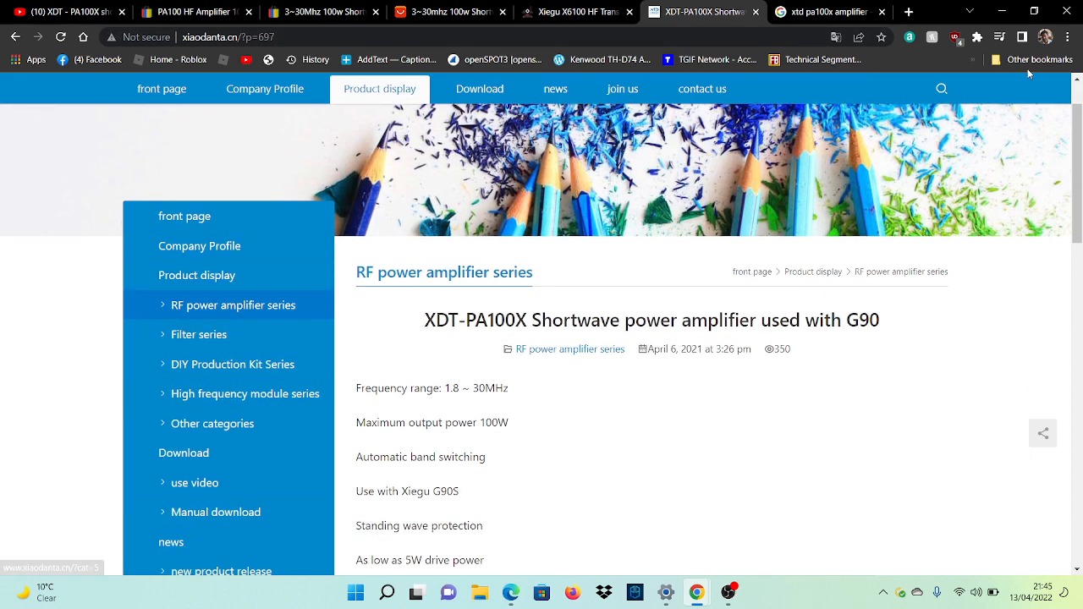
# Bookmark the XDT-PA100X product page.
pyautogui.click(883, 37)
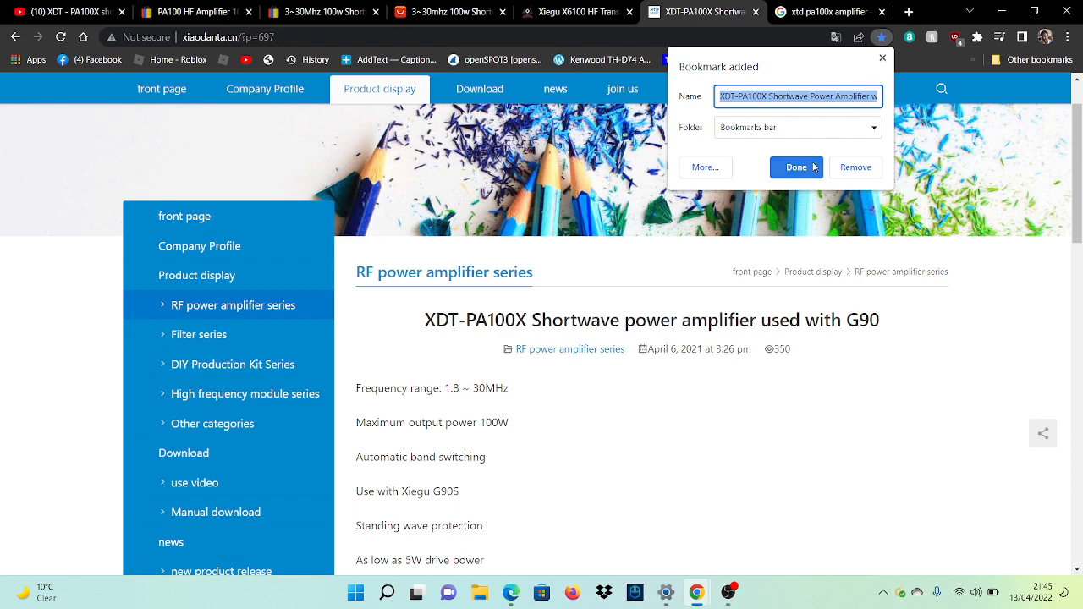
pyautogui.click(826, 10)
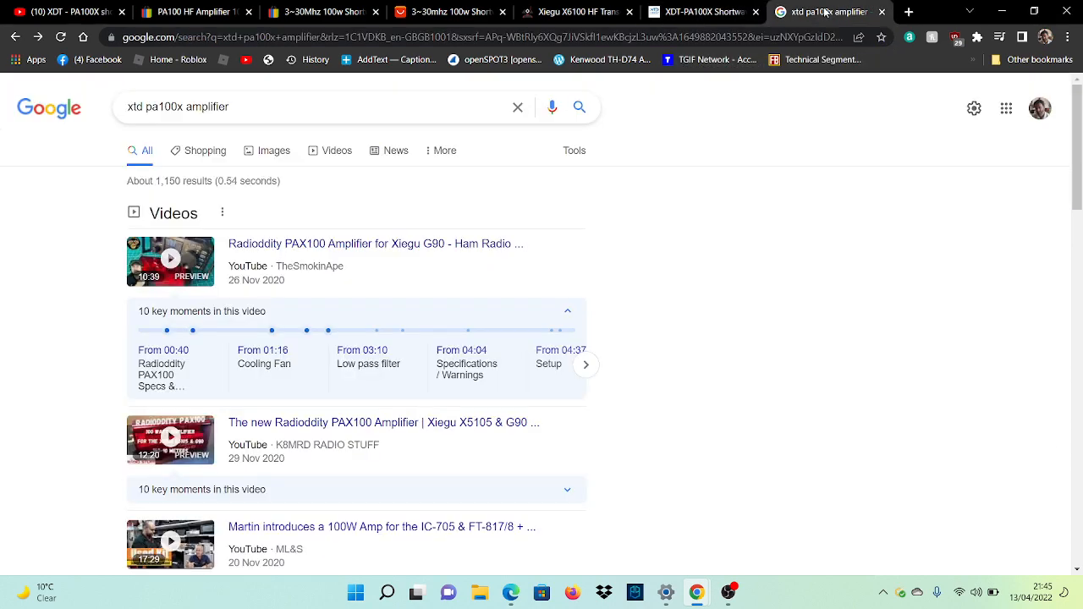
# Scan the 'xtd pa100x amplifier' results, then return to the PA100X YouTube video via the X6100 tab.
pyautogui.scroll(-3)
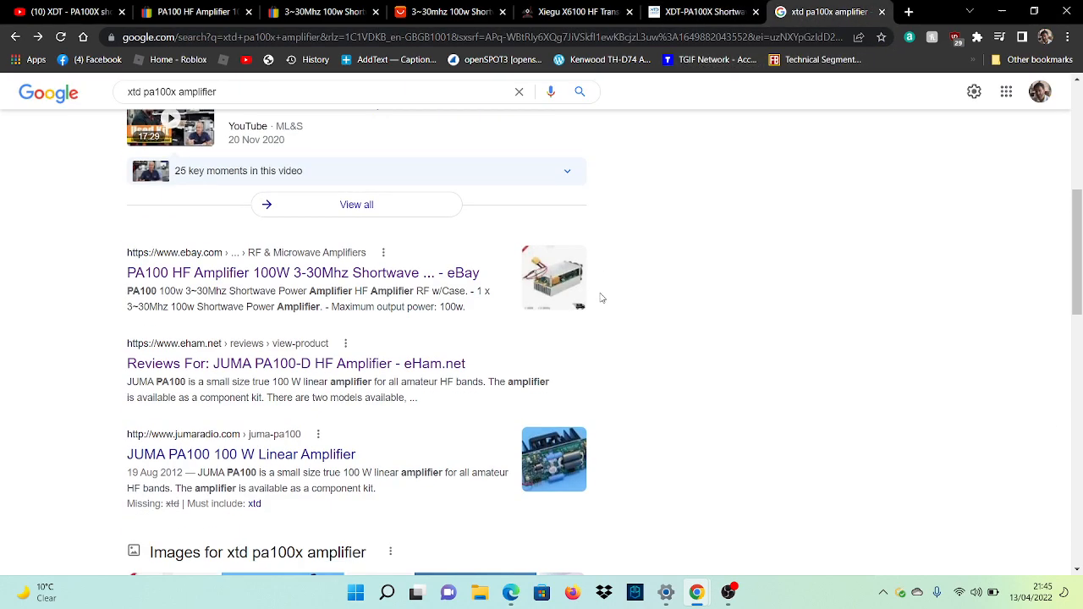
pyautogui.scroll(3)
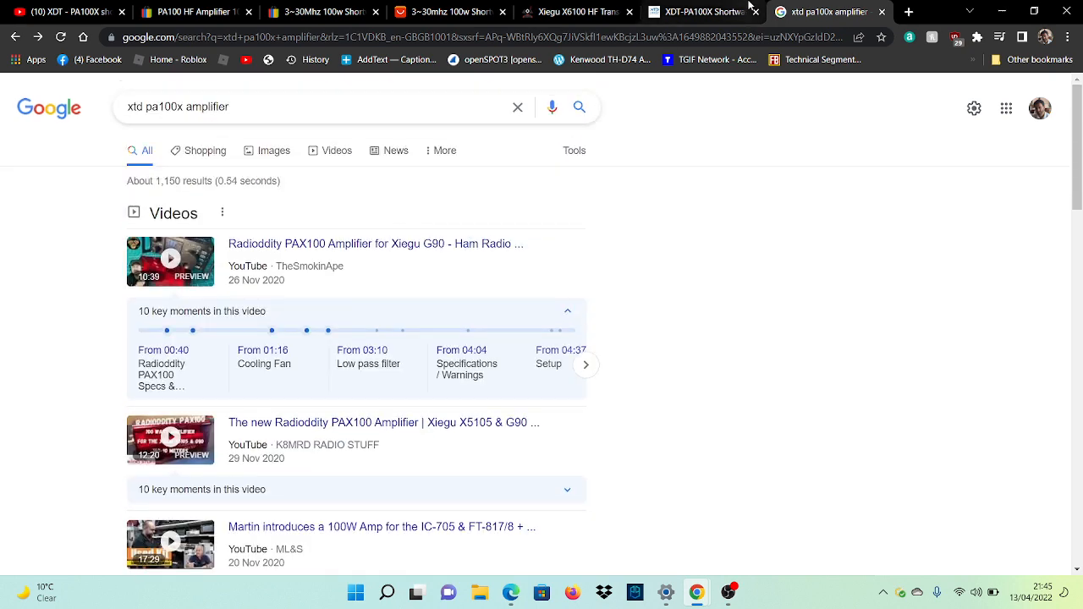
pyautogui.click(562, 12)
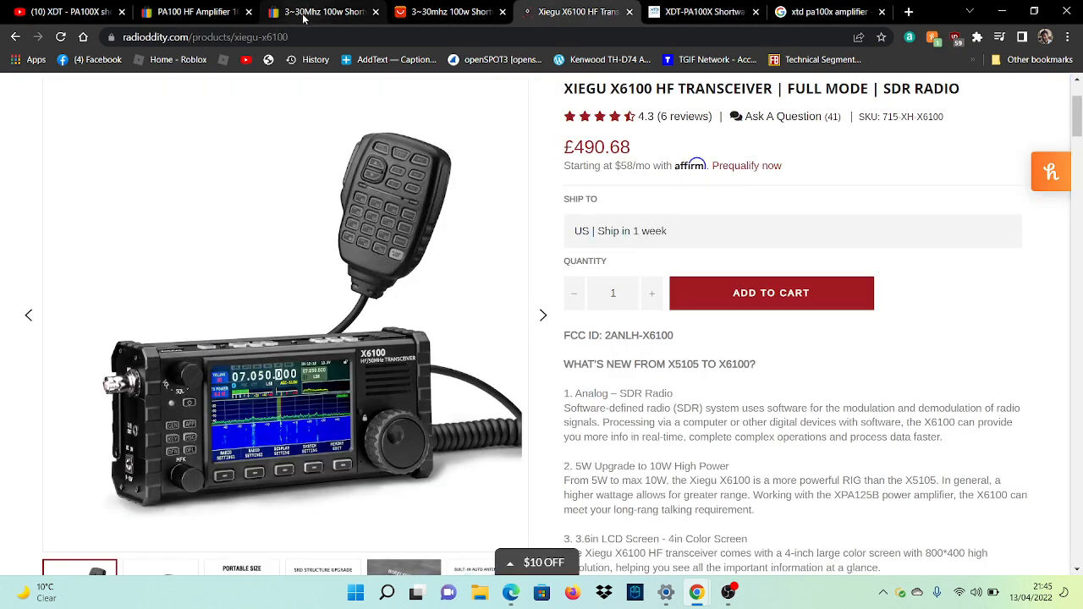
pyautogui.moveTo(210, 105)
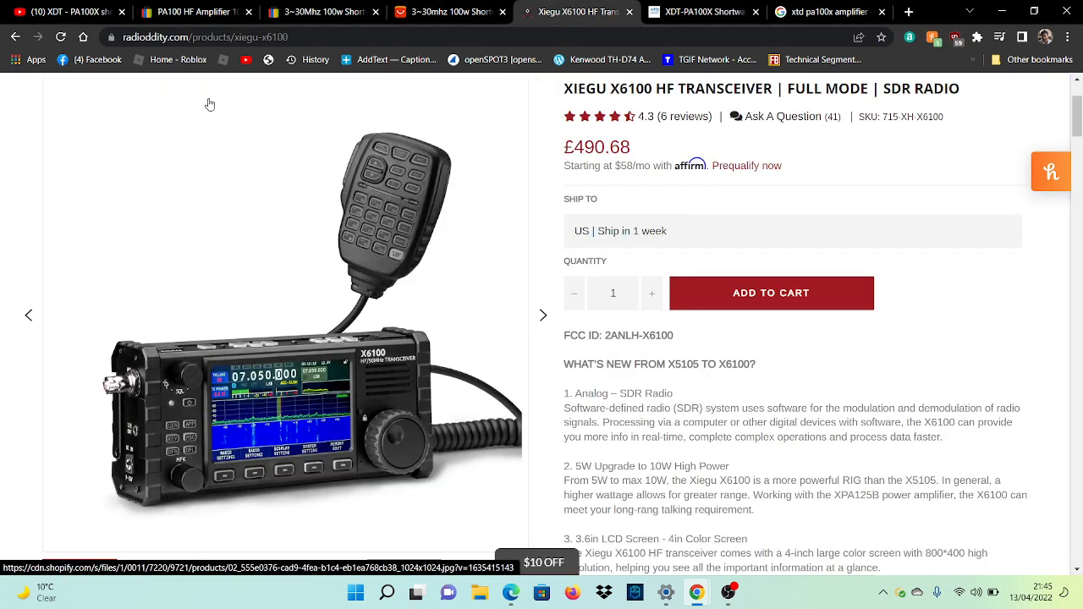
pyautogui.click(65, 12)
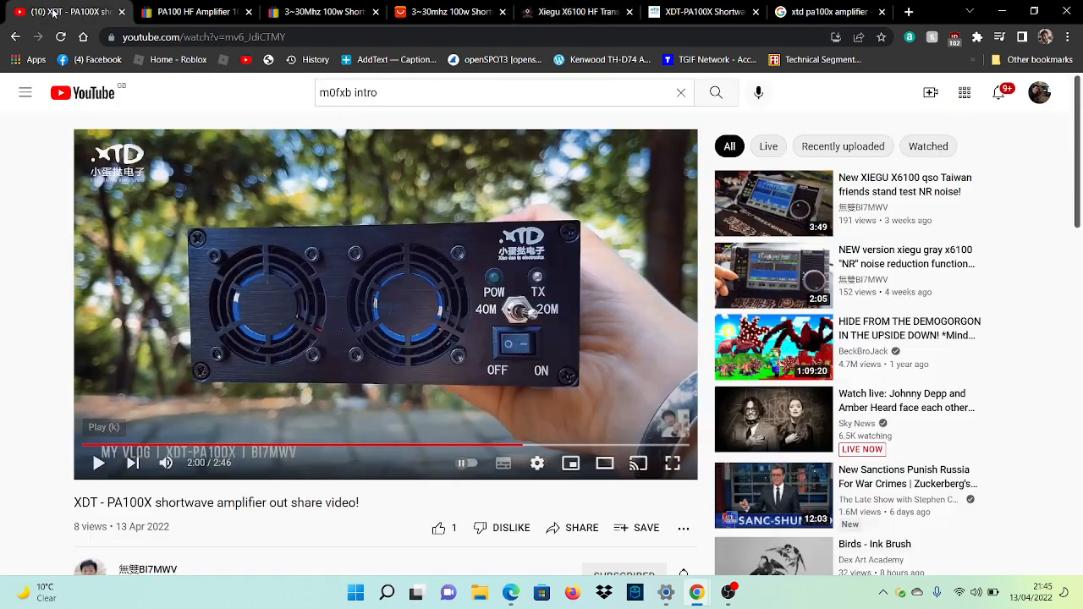
# Seek the video back to about 1:52, the amplifier beside the two radios.
pyautogui.click(353, 446)
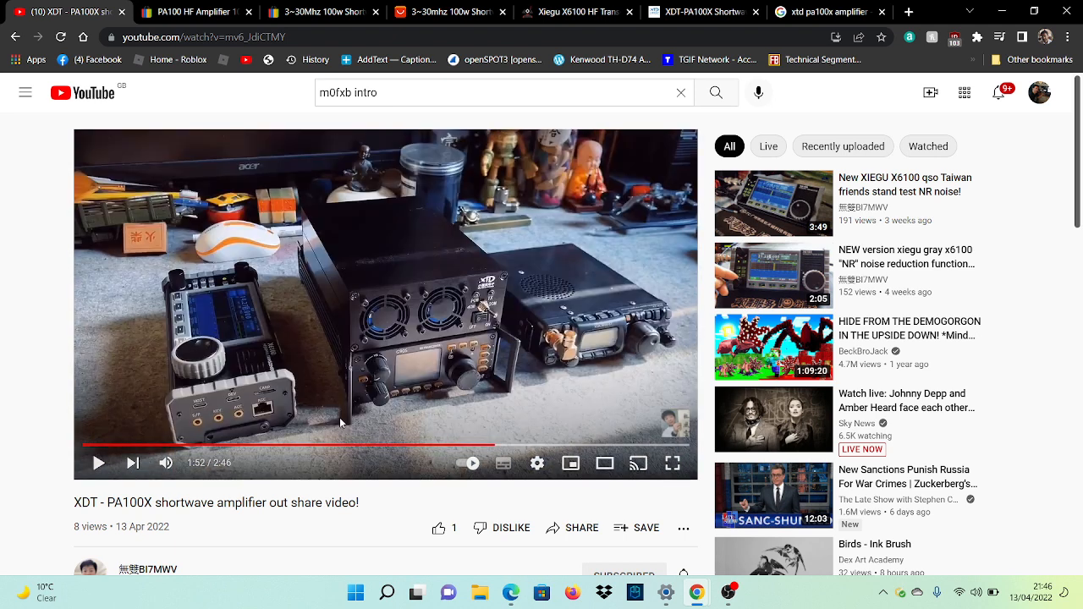
pyautogui.moveTo(543, 316)
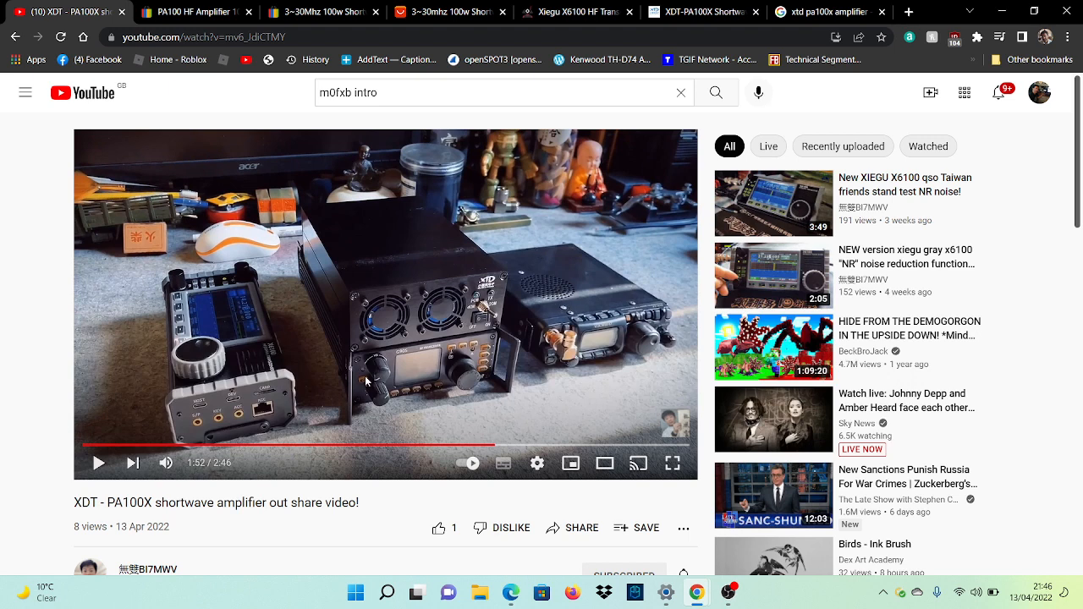
pyautogui.moveTo(595, 336)
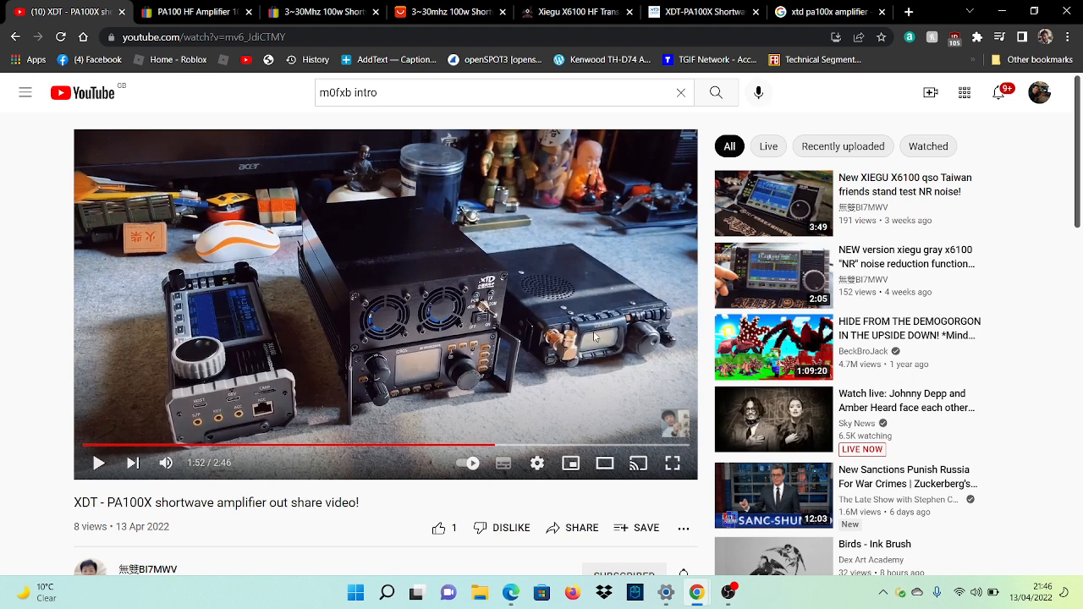
pyautogui.moveTo(526, 260)
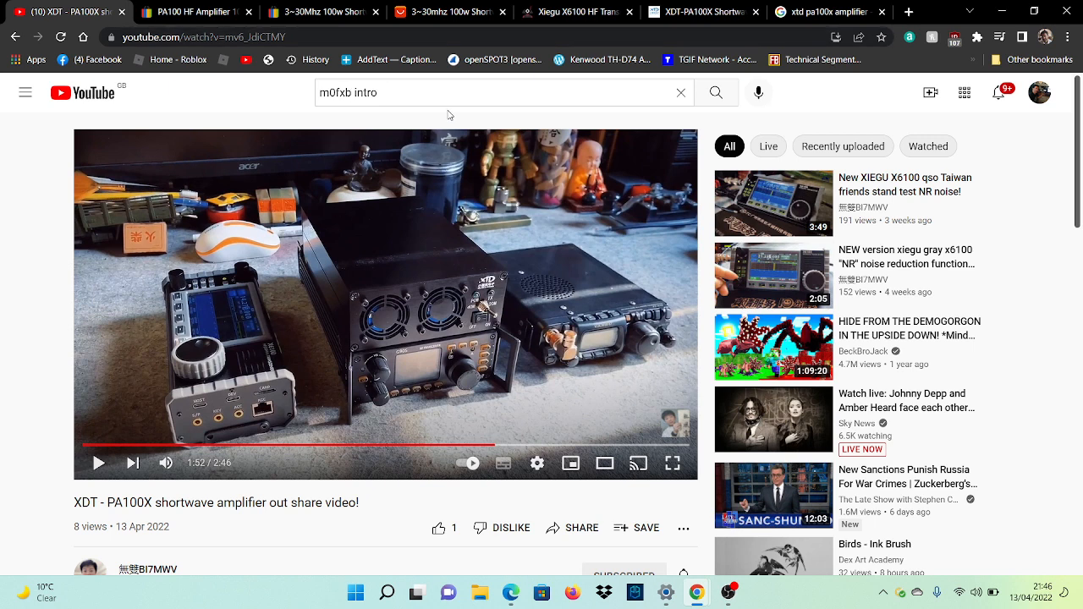
pyautogui.moveTo(970, 237)
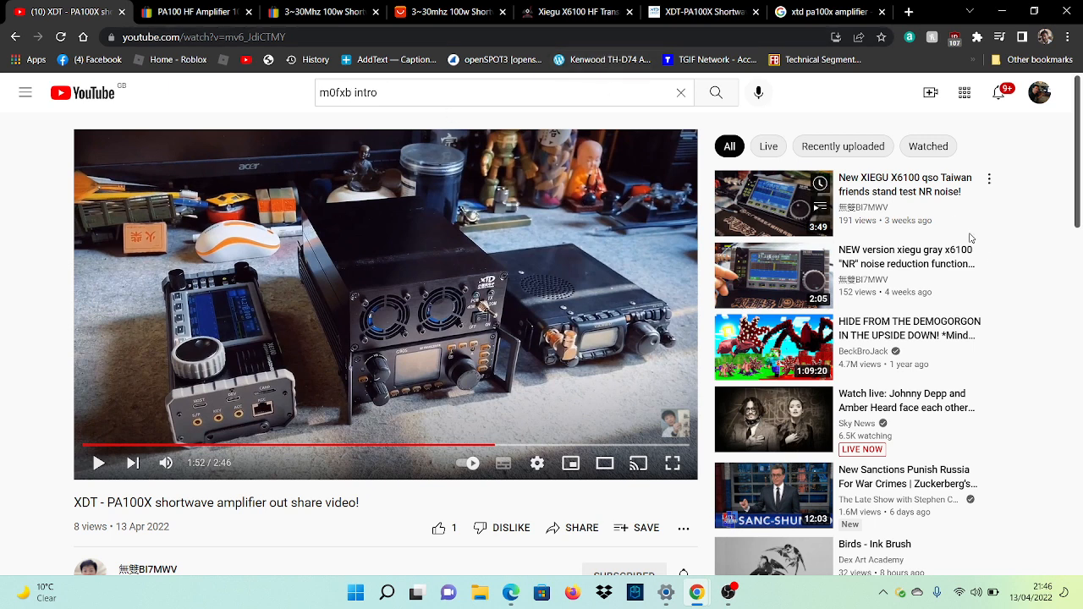
pyautogui.moveTo(944, 277)
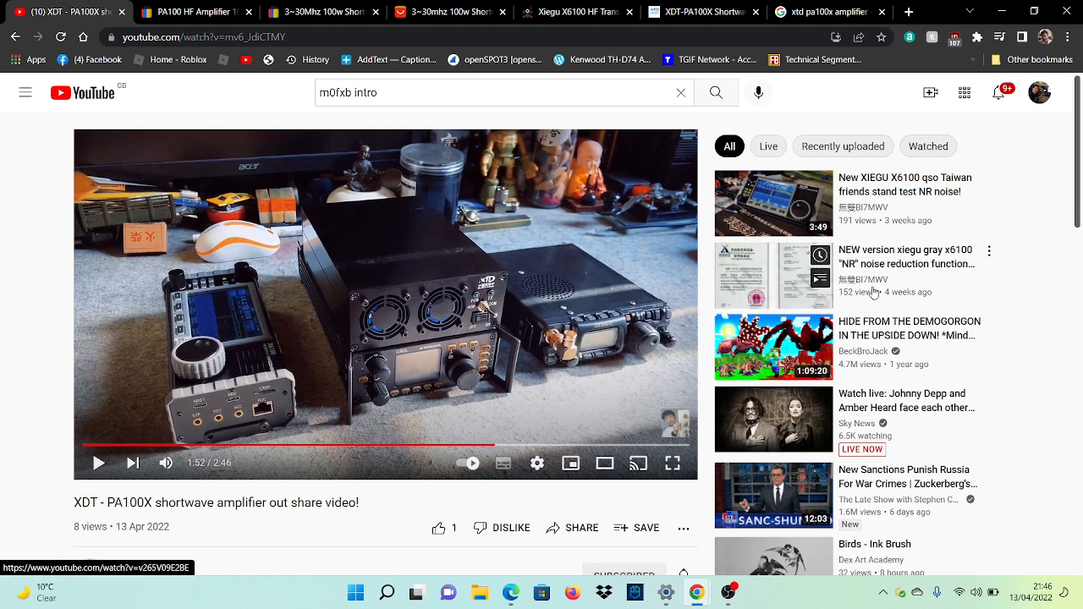
pyautogui.moveTo(876, 274)
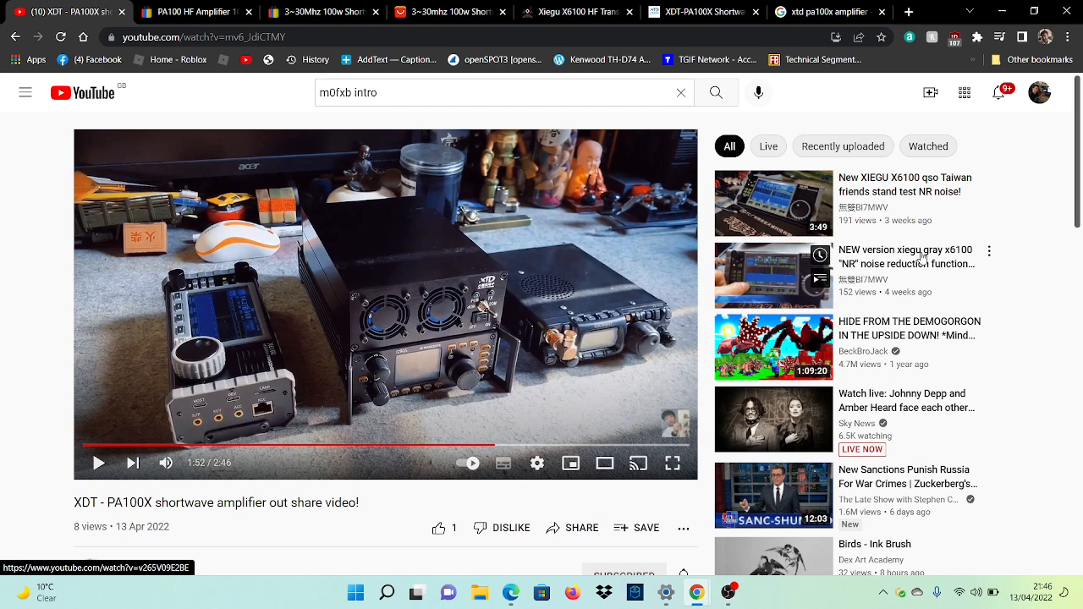
# Watch the 'NEW version xiegu gray x6100 NR' video, then switch to the AliExpress amplifier listing.
pyautogui.click(771, 274)
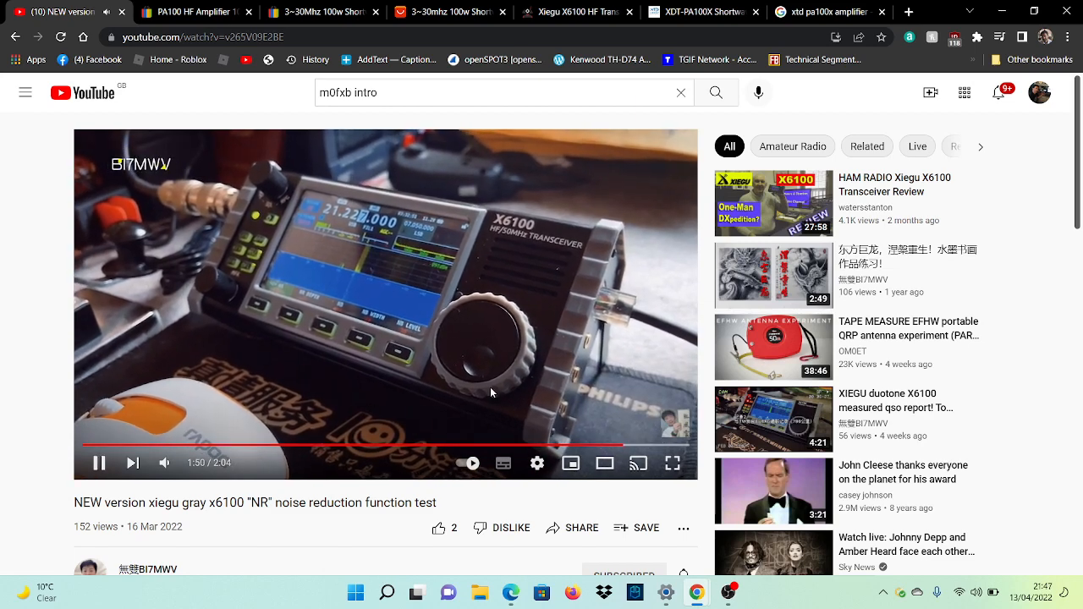
pyautogui.scroll(-3)
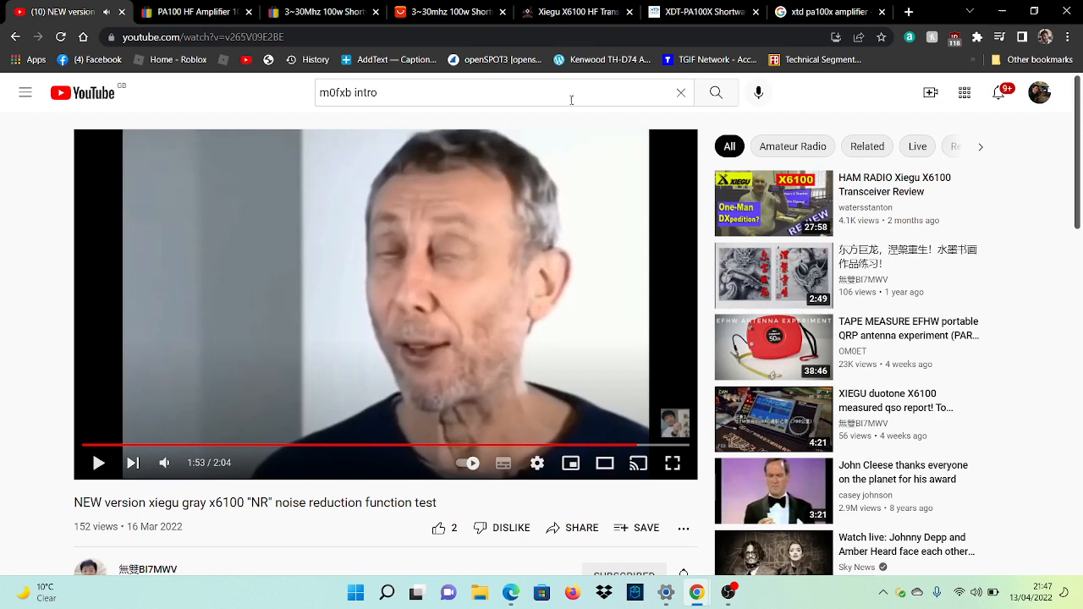
pyautogui.click(444, 12)
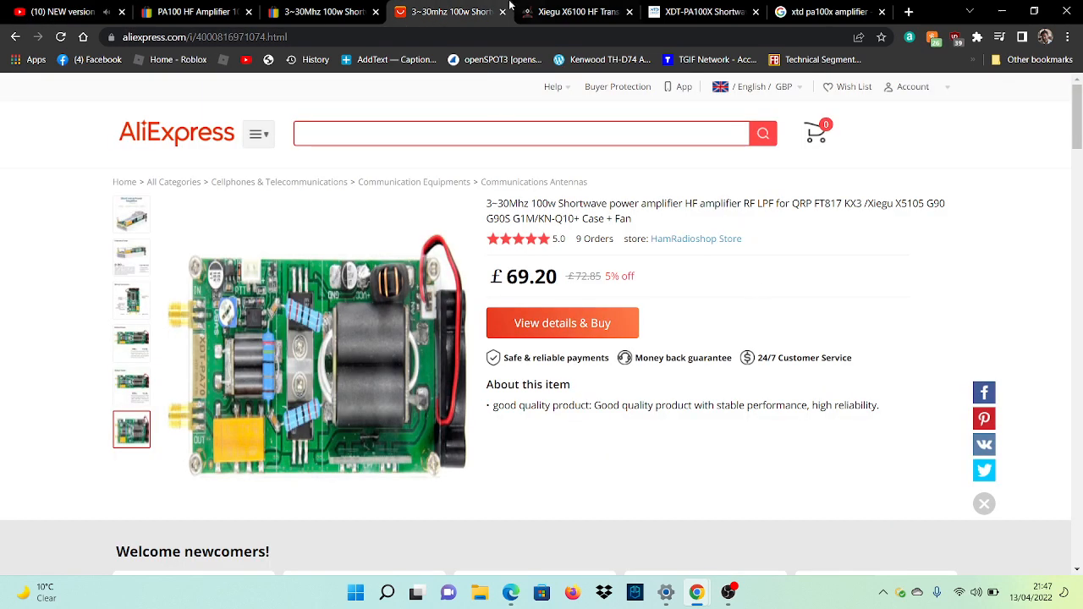
# Flip past the eBay PA100 listing to the Radioddity Xiegu X6100 page.
pyautogui.click(64, 12)
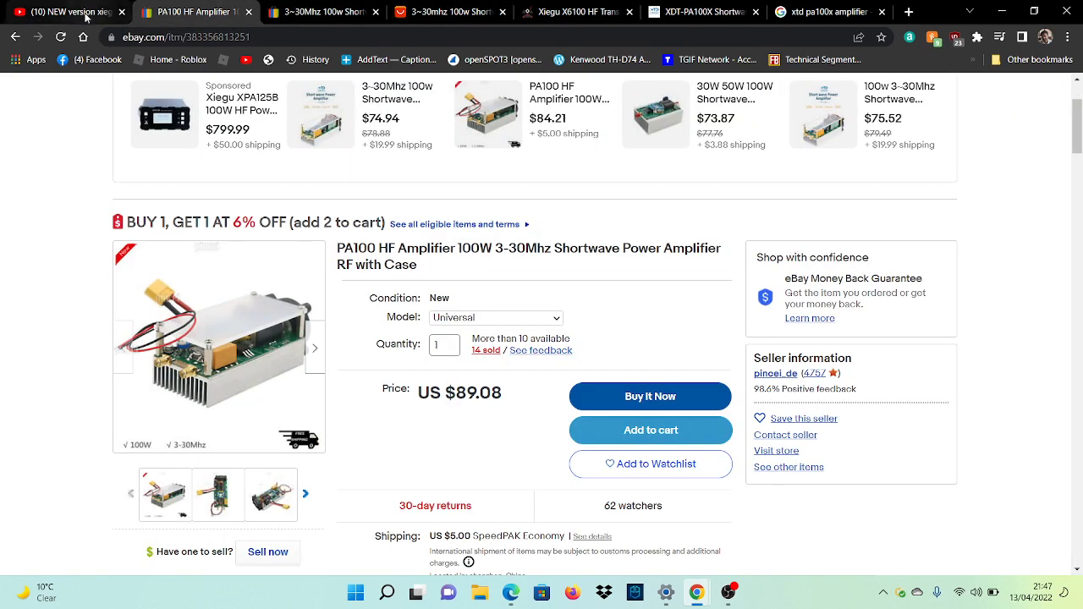
pyautogui.click(574, 14)
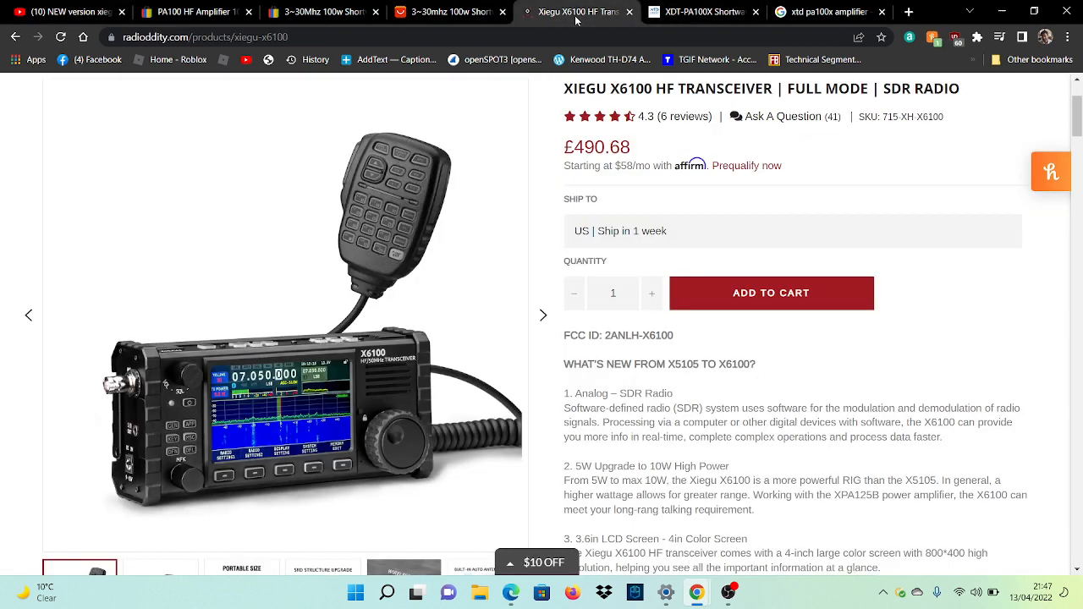